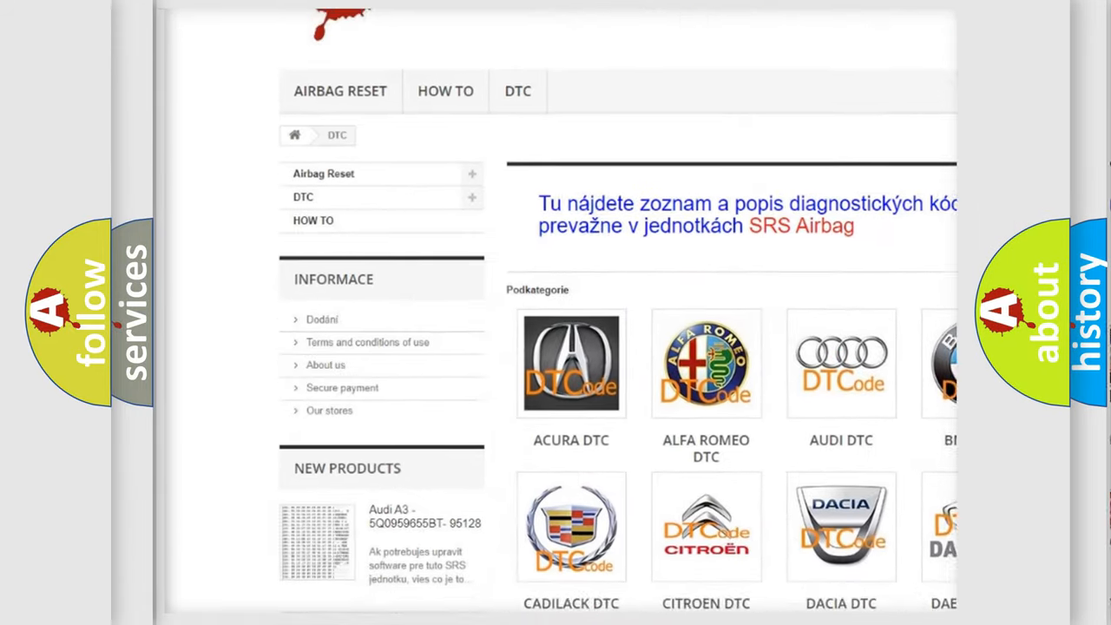
scroll("down", 3)
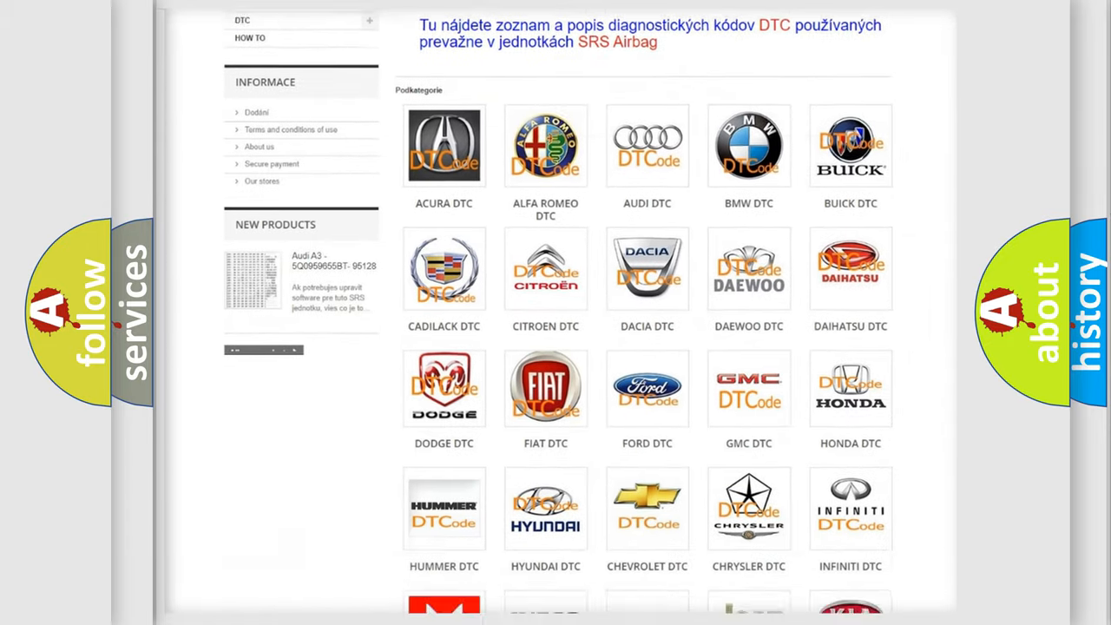
scroll("down", 3)
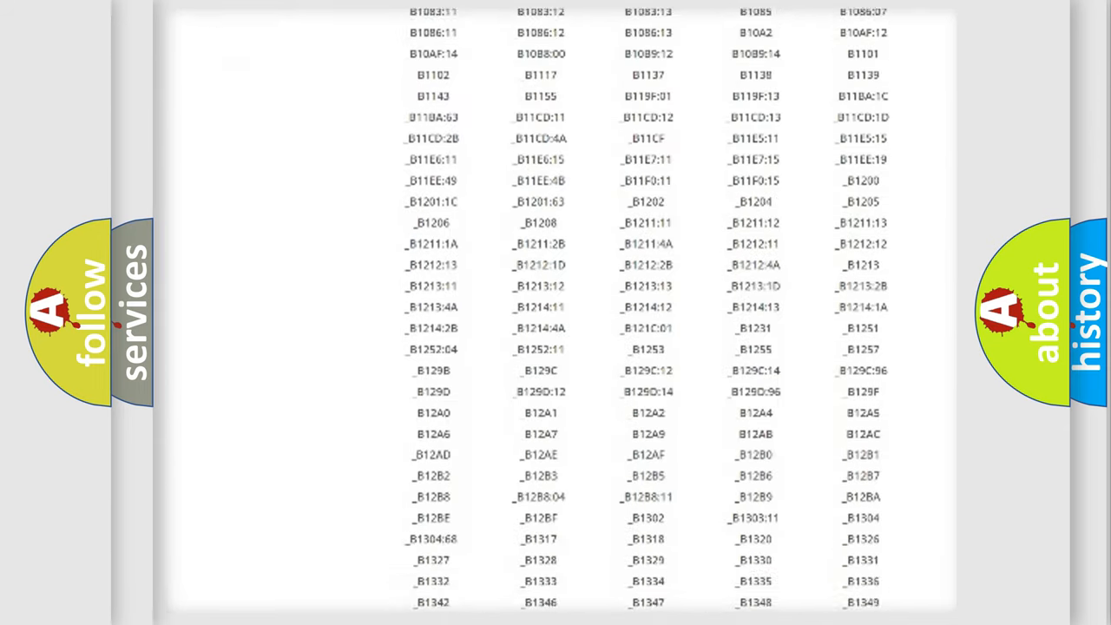
scroll("down", 3)
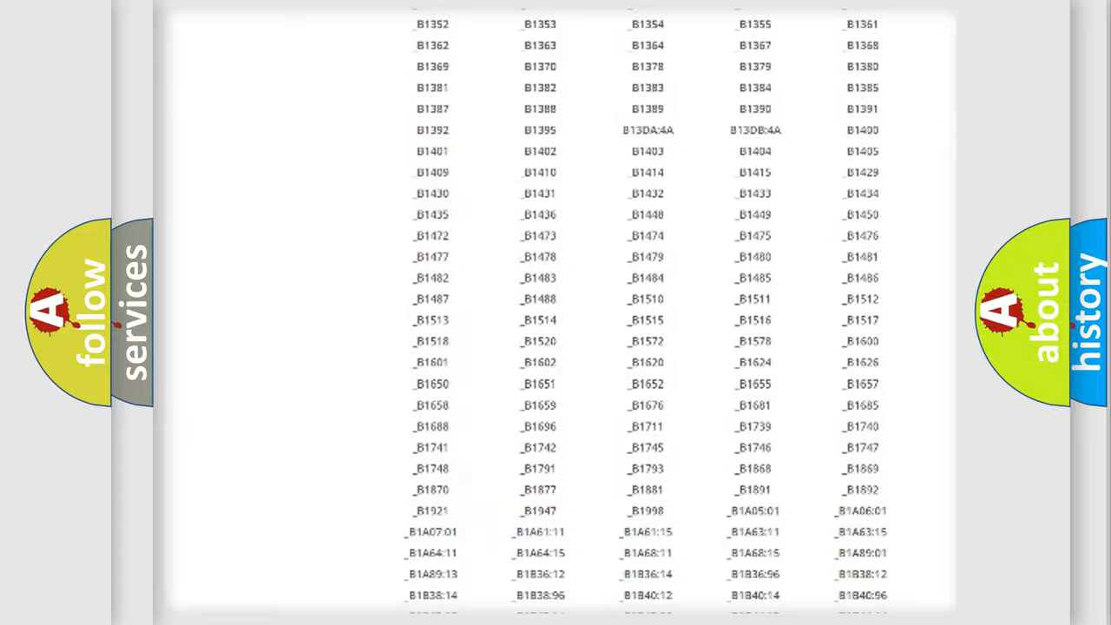
scroll("up", 3)
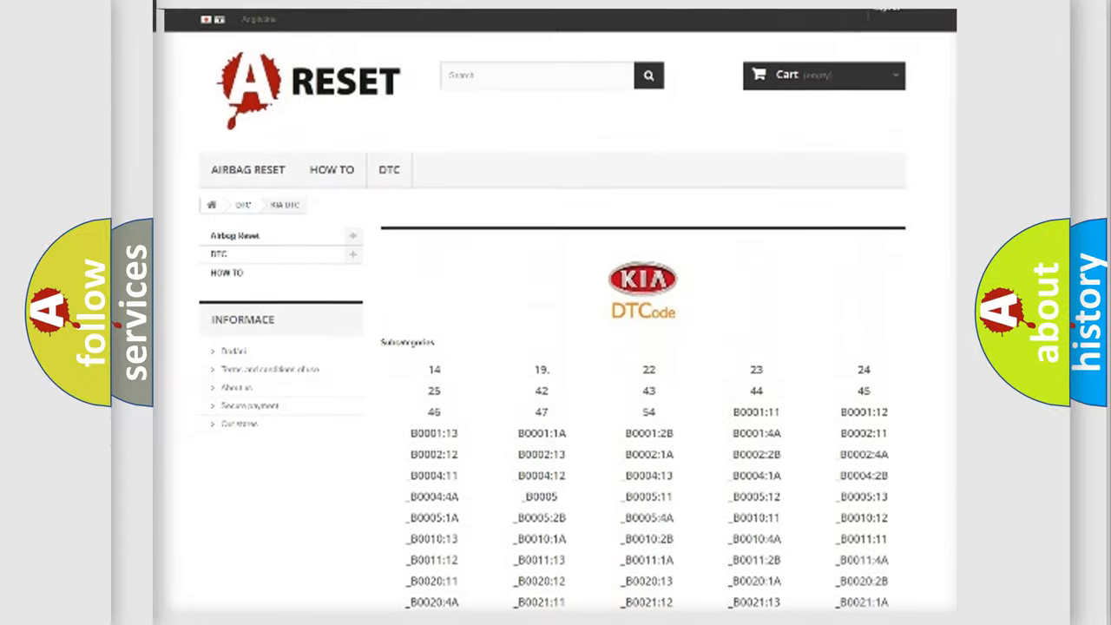